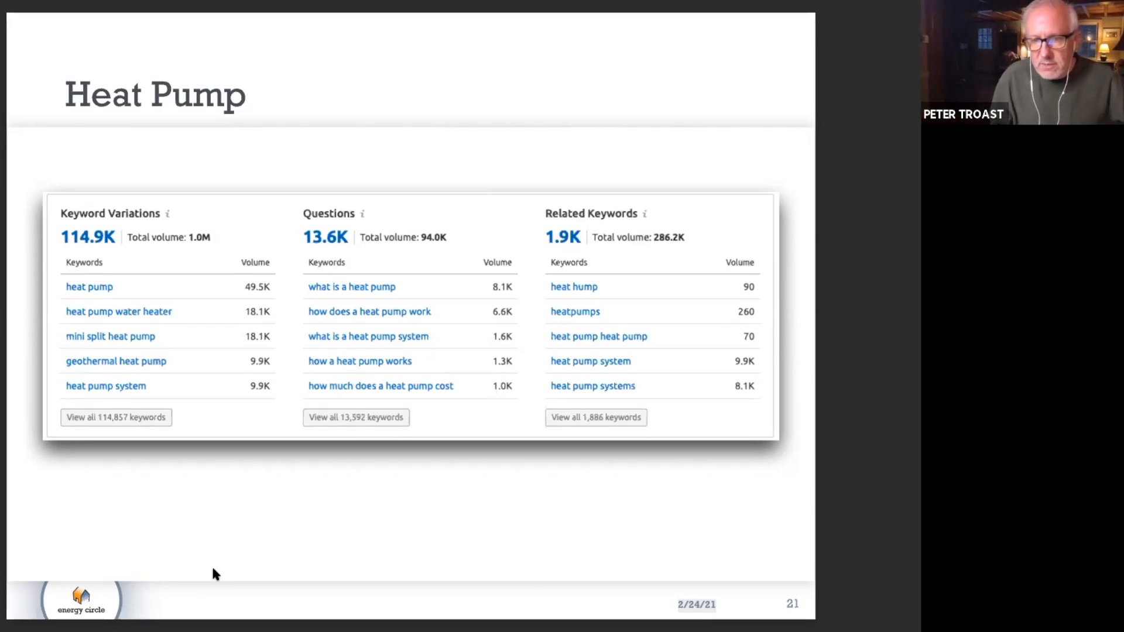
Advance the shared deck from the Heat Pump keyword slide to the Ductless keyword slide
key("right")
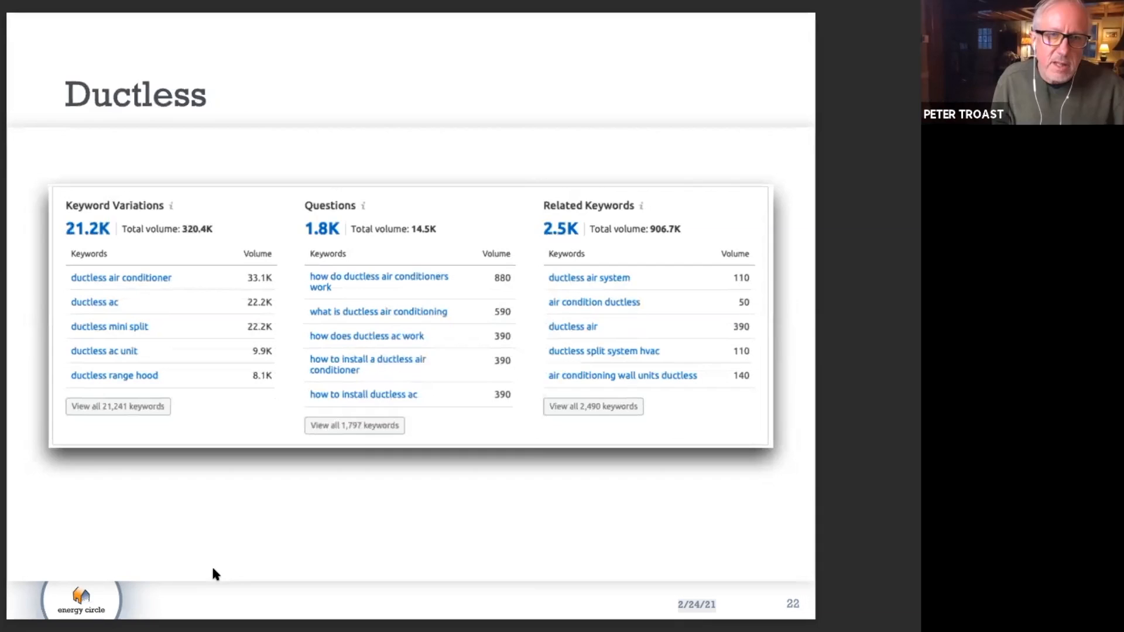